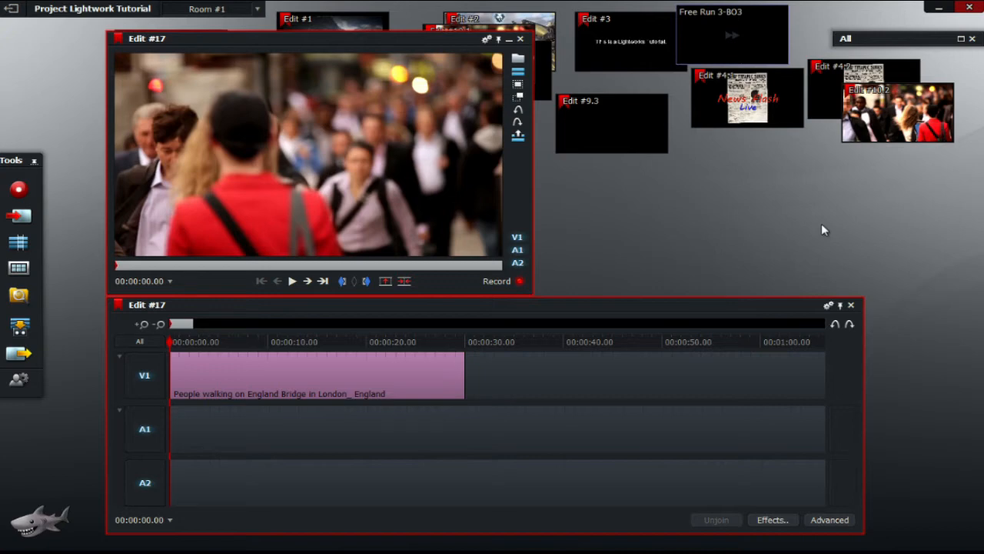
pyautogui.moveTo(213, 74)
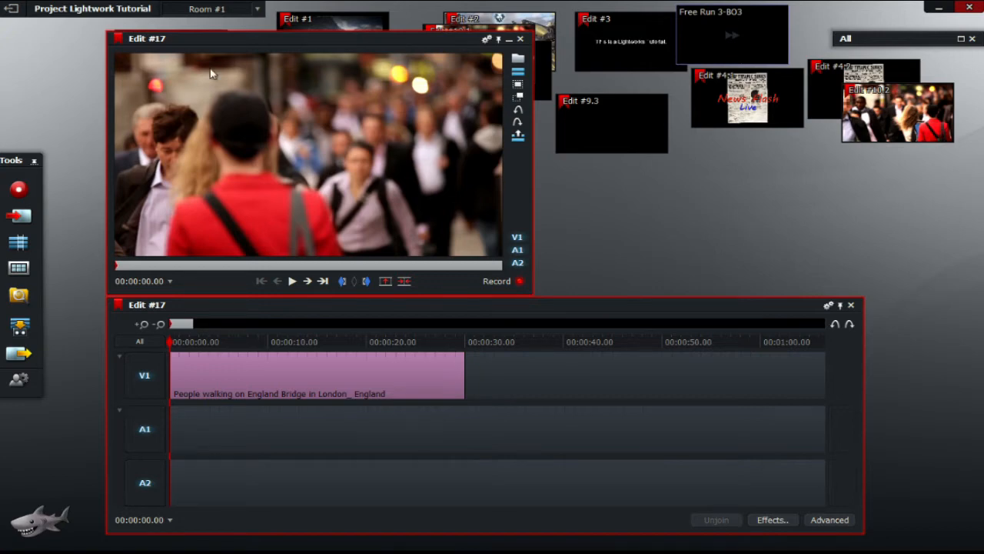
pyautogui.moveTo(351, 169)
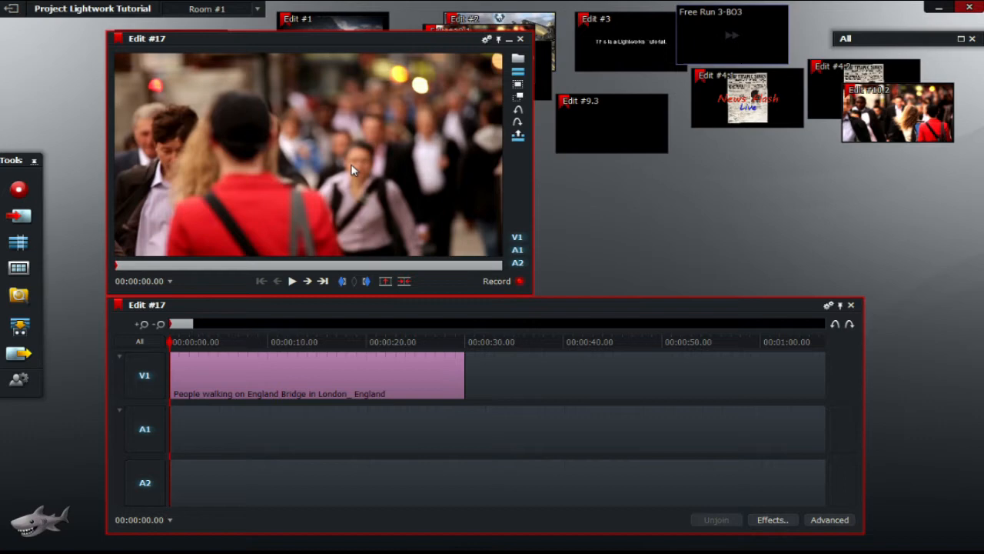
pyautogui.moveTo(243, 338)
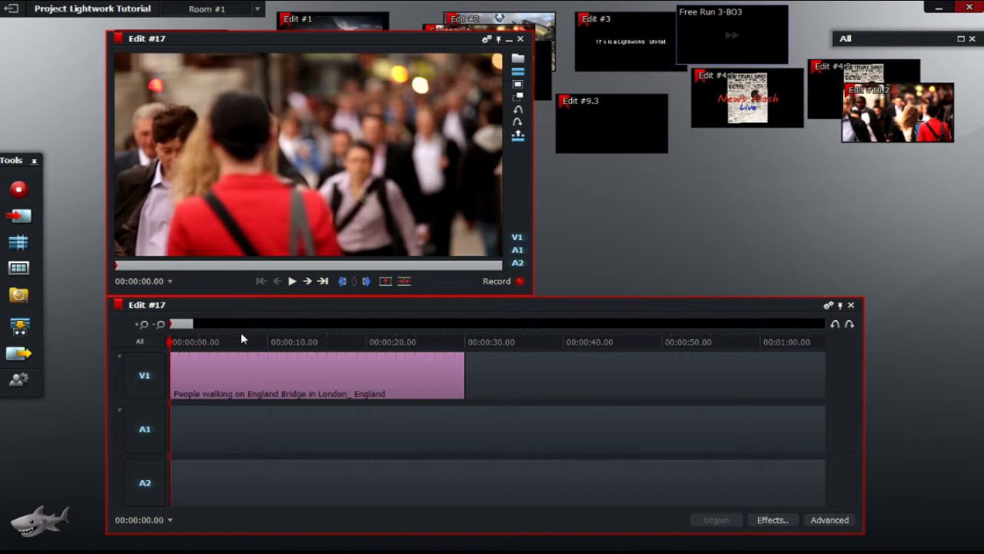
# Add a Dissolve effect to the walking-crowd clip from its right-click Effects menu.
pyautogui.rightClick(315, 376)
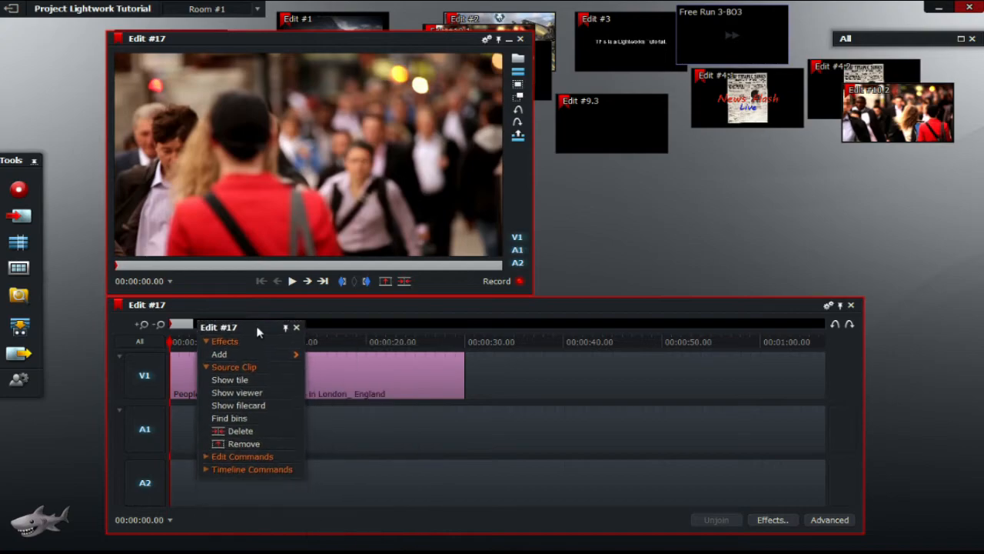
pyautogui.click(219, 354)
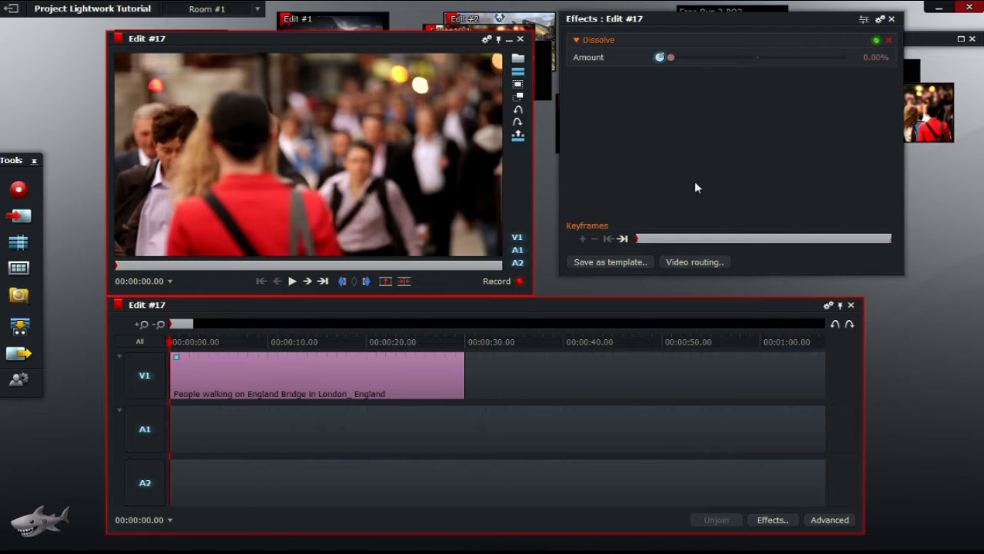
pyautogui.moveTo(575, 87)
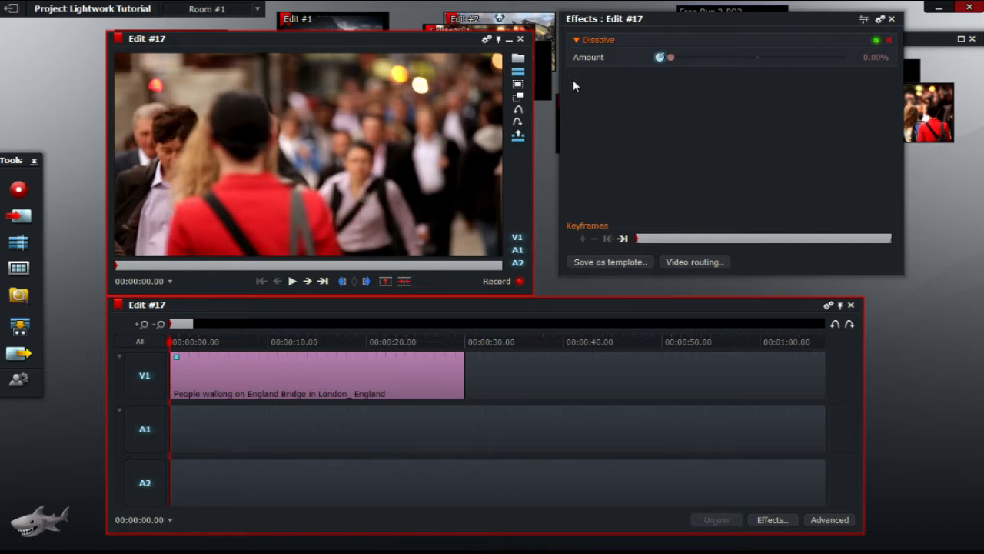
pyautogui.moveTo(720, 142)
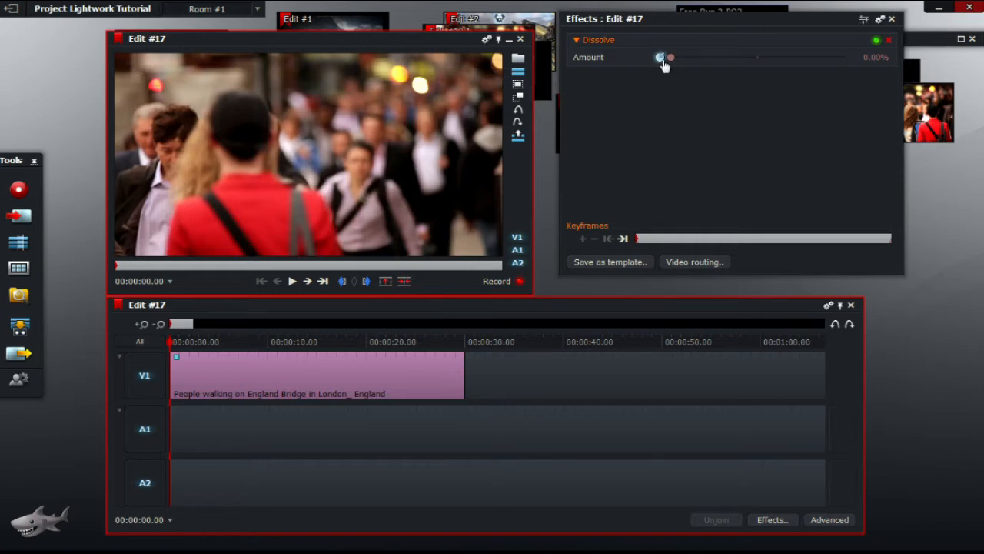
pyautogui.moveTo(669, 57); pyautogui.dragTo(756, 56)
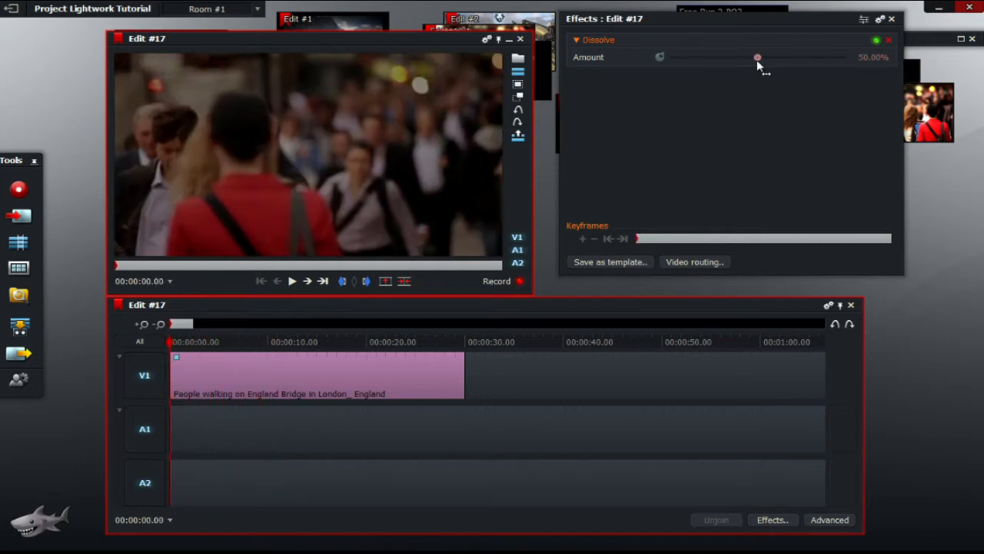
pyautogui.moveTo(757, 57); pyautogui.dragTo(797, 56)
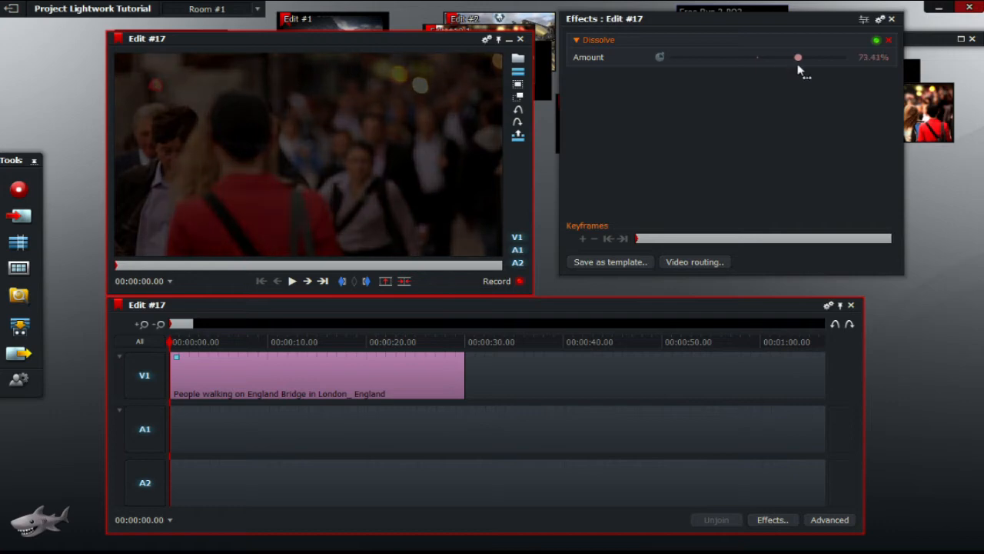
pyautogui.moveTo(796, 56); pyautogui.dragTo(844, 57)
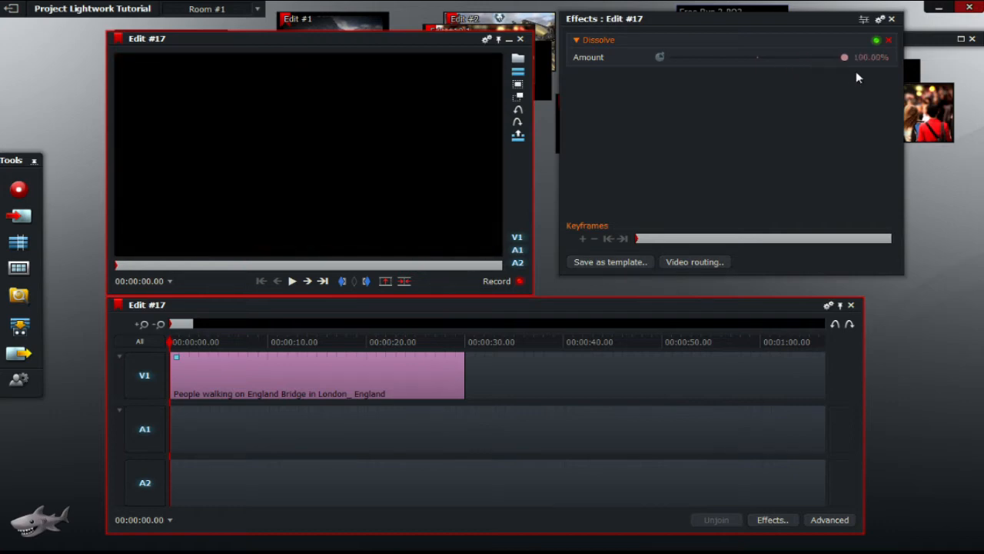
pyautogui.moveTo(865, 83)
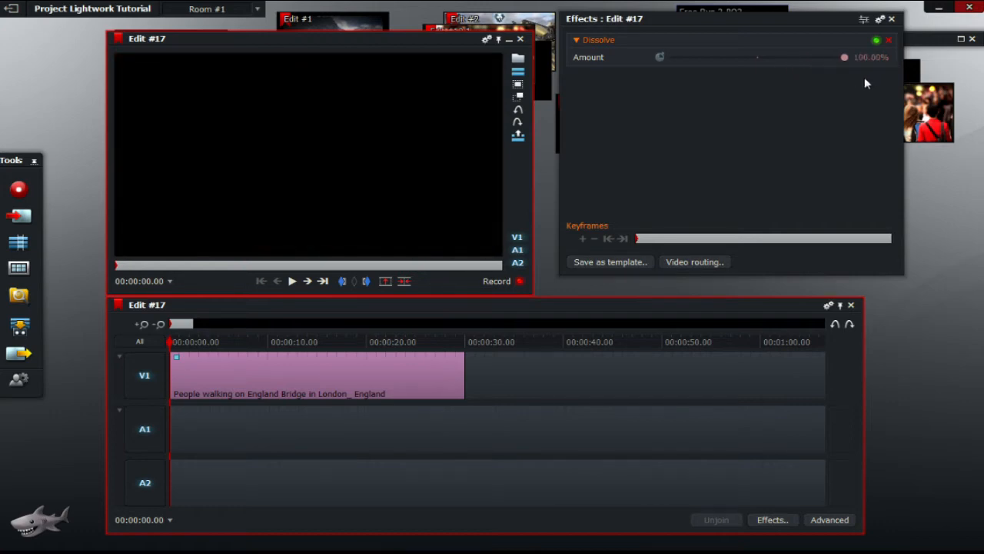
pyautogui.moveTo(844, 57); pyautogui.dragTo(757, 57)
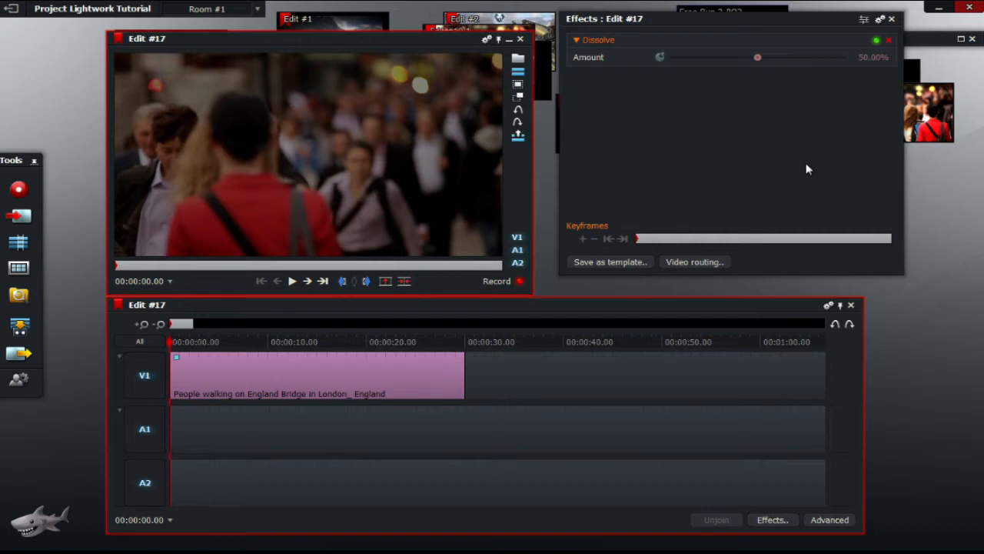
pyautogui.moveTo(172, 334)
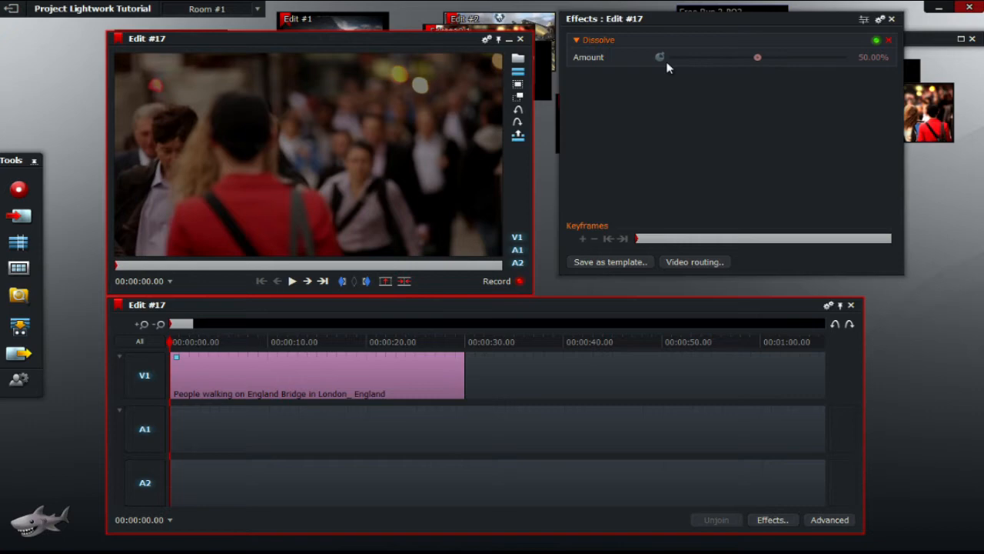
pyautogui.moveTo(757, 57); pyautogui.dragTo(660, 57)
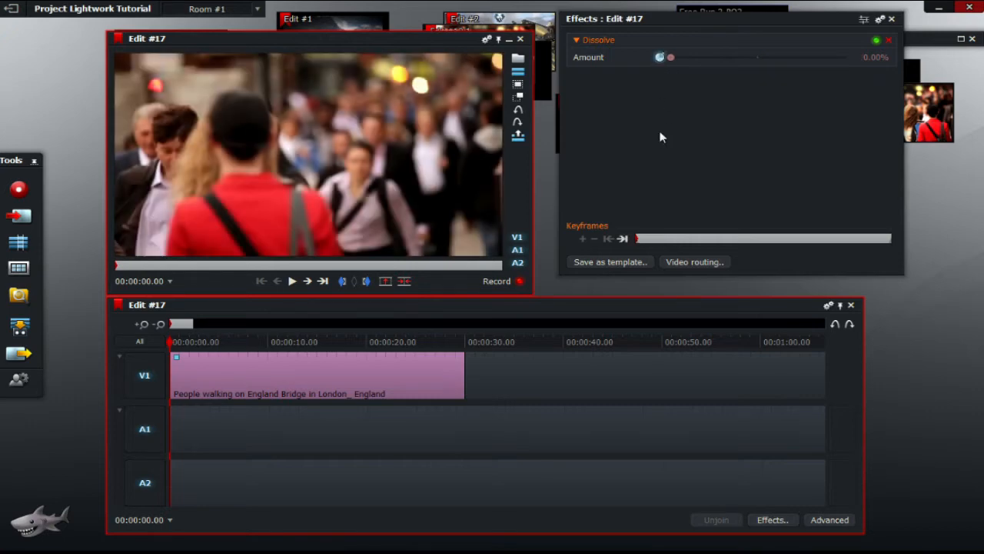
pyautogui.moveTo(692, 134)
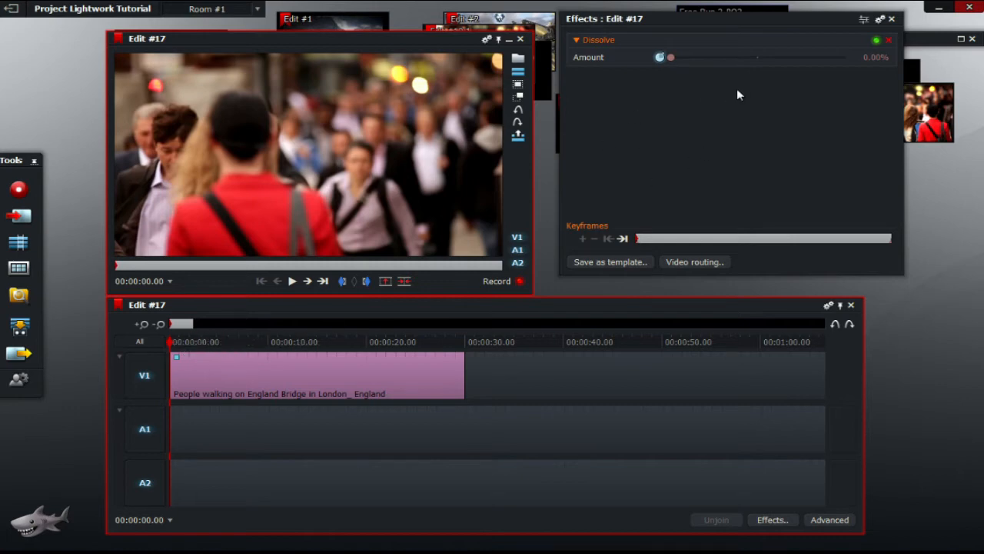
pyautogui.moveTo(829, 123)
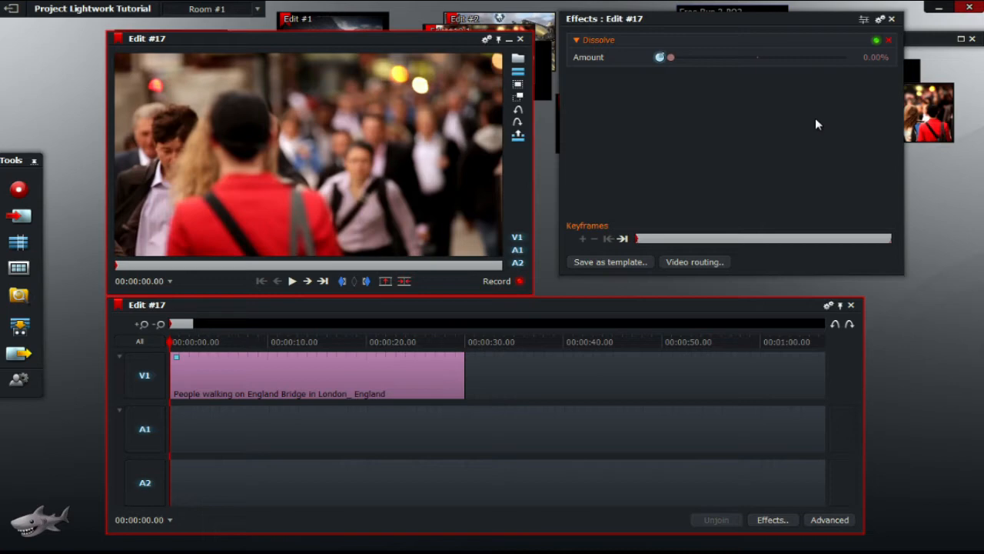
pyautogui.moveTo(895, 67)
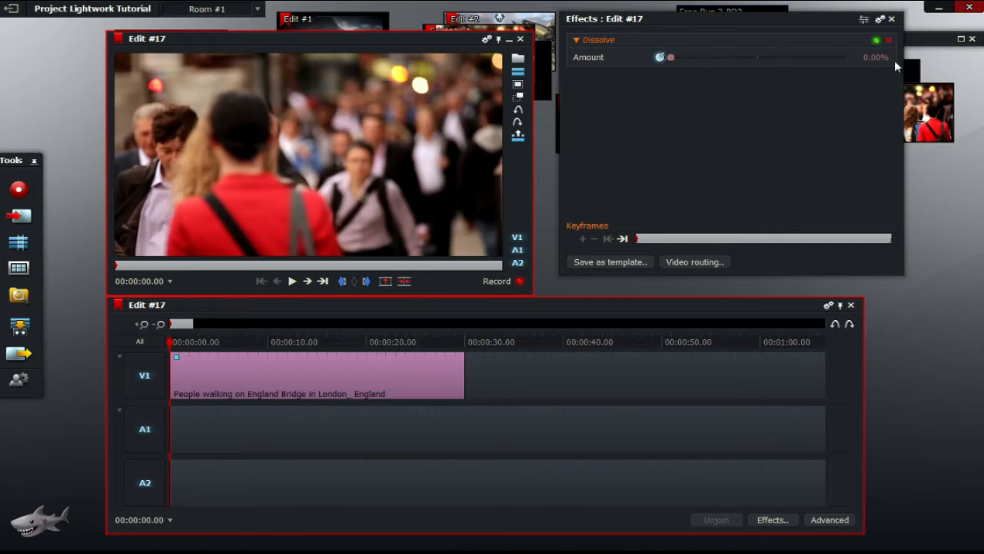
pyautogui.moveTo(612, 237)
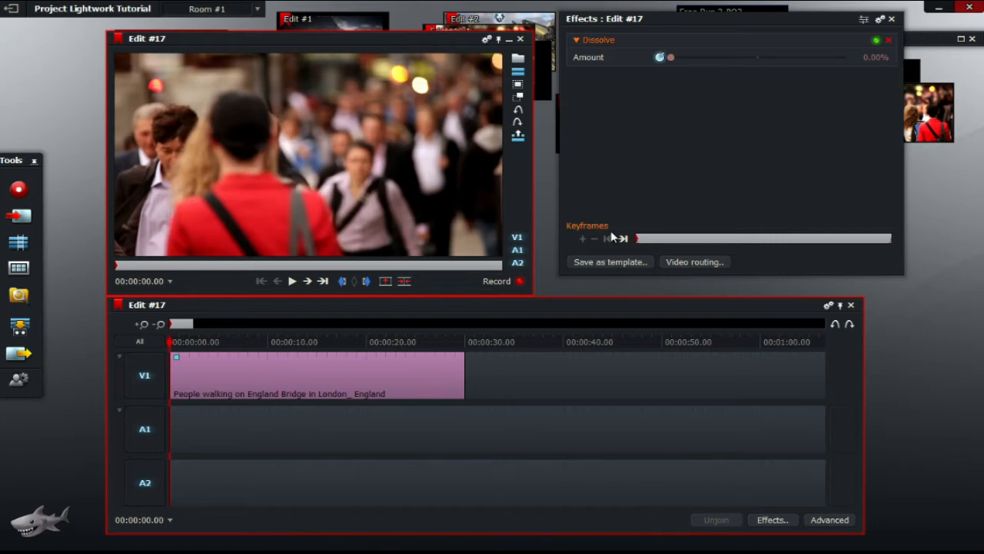
pyautogui.moveTo(615, 203)
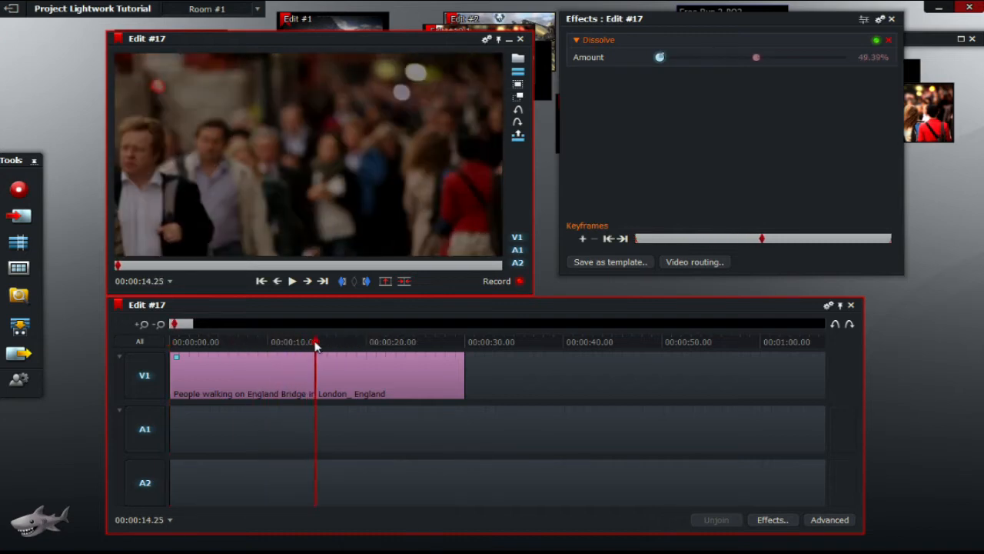
# Scrub the playhead to about 00:00:25:08, where the Dissolve reads around 84%.
pyautogui.click(261, 280)
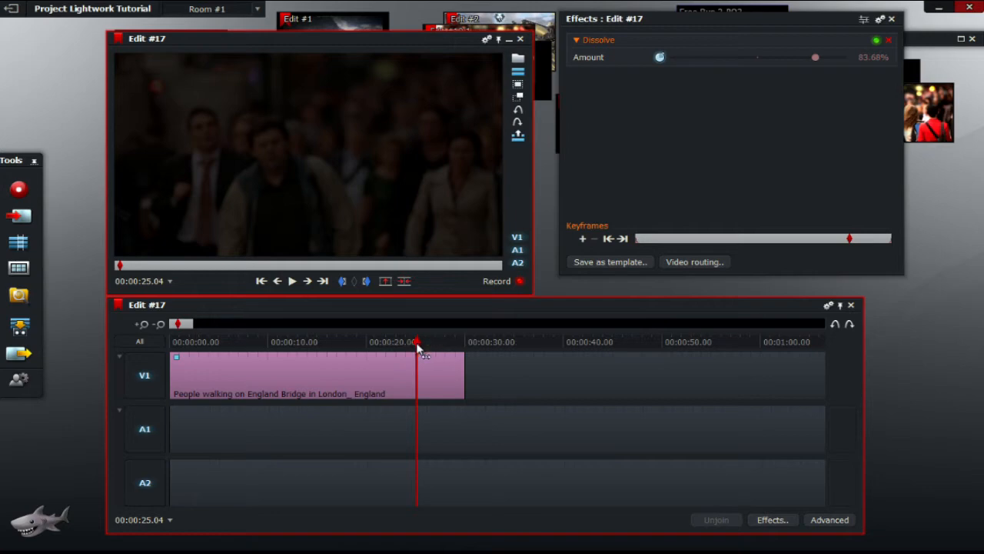
pyautogui.moveTo(418, 348)
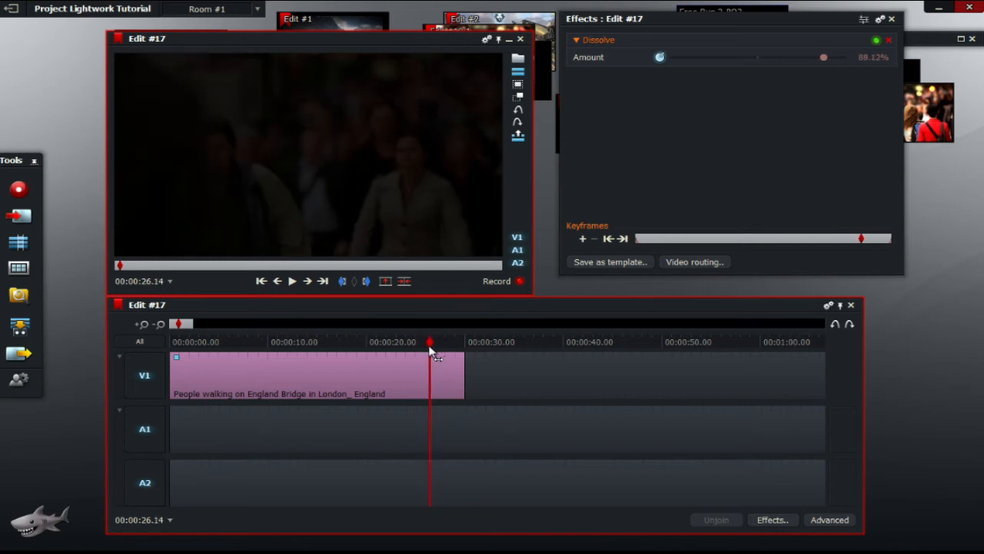
pyautogui.moveTo(431, 342); pyautogui.dragTo(412, 341)
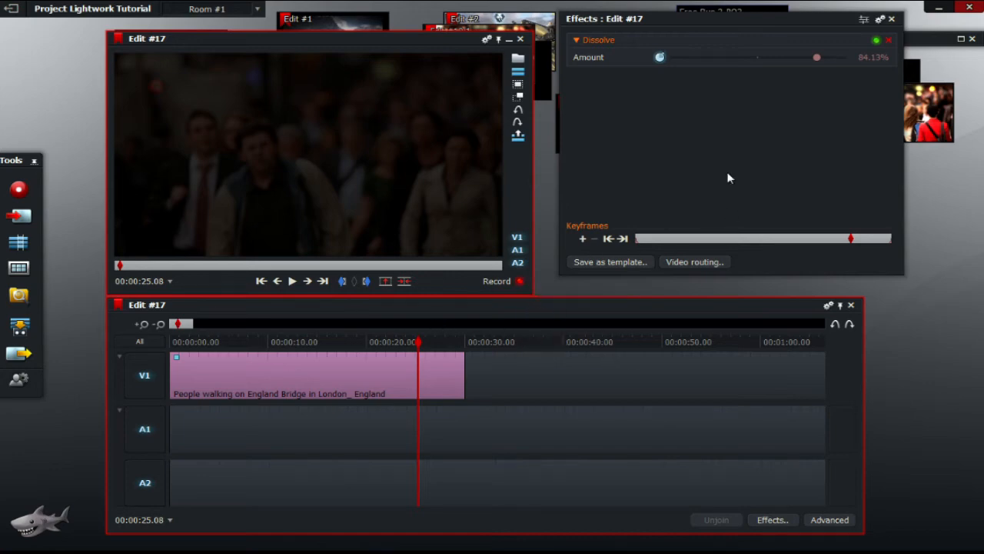
pyautogui.moveTo(655, 26)
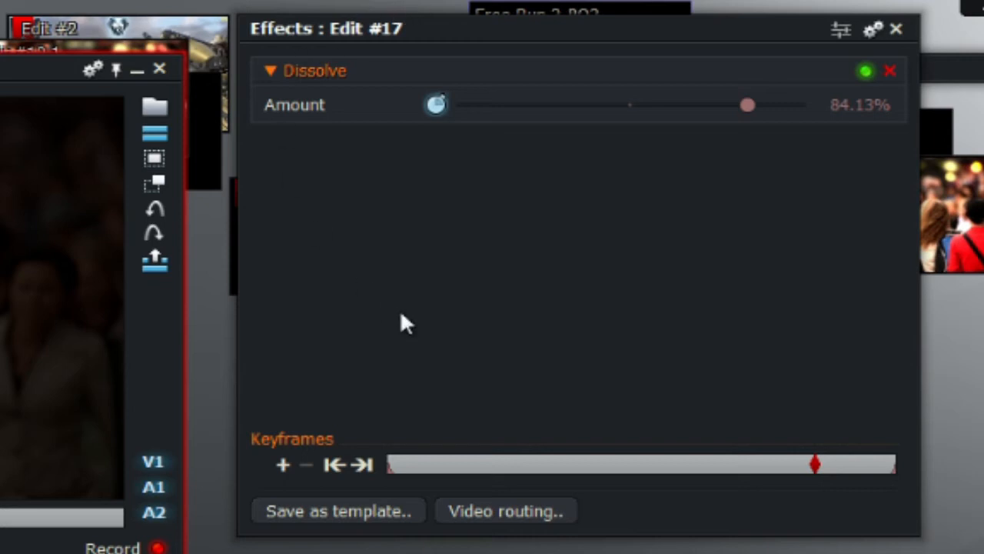
pyautogui.moveTo(338, 326)
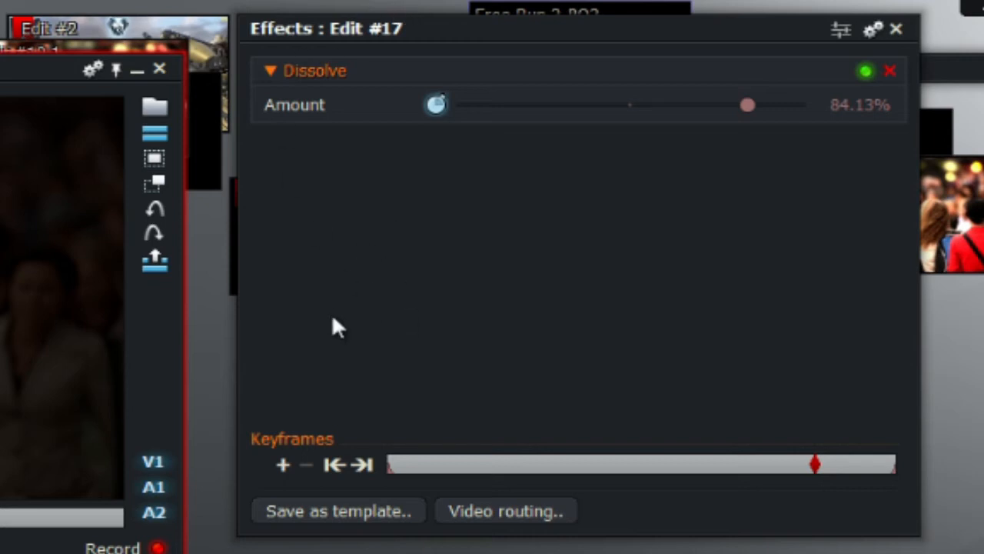
pyautogui.moveTo(283, 465)
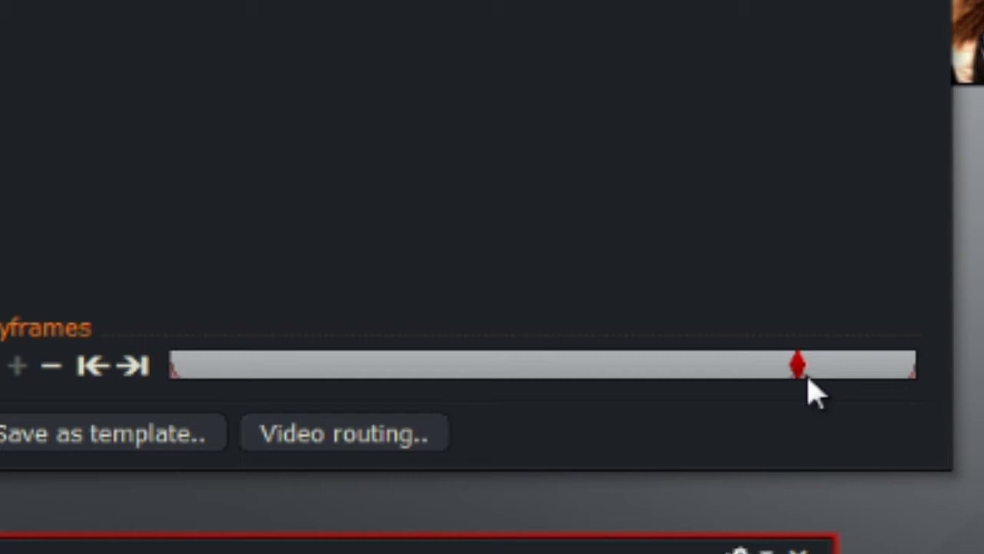
pyautogui.moveTo(884, 381)
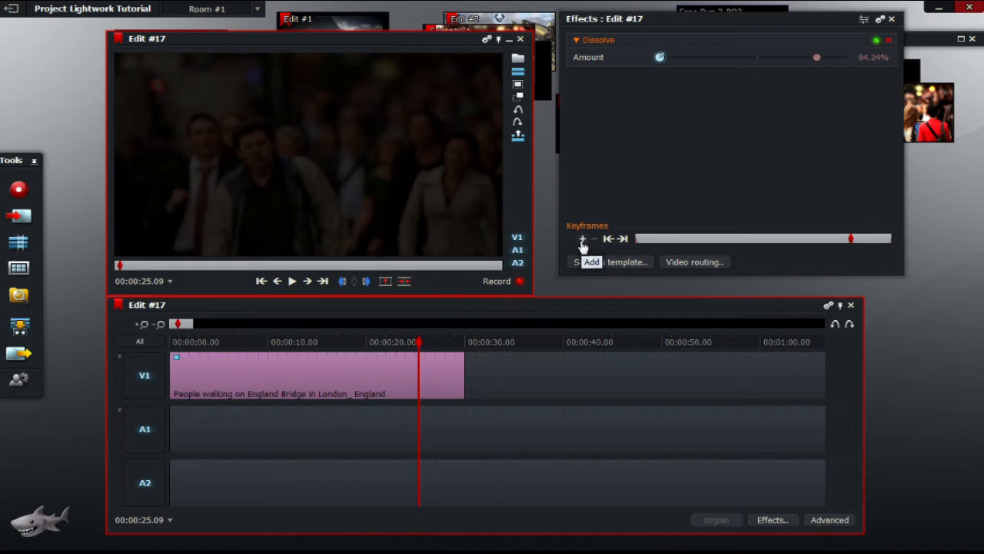
pyautogui.moveTo(670, 194)
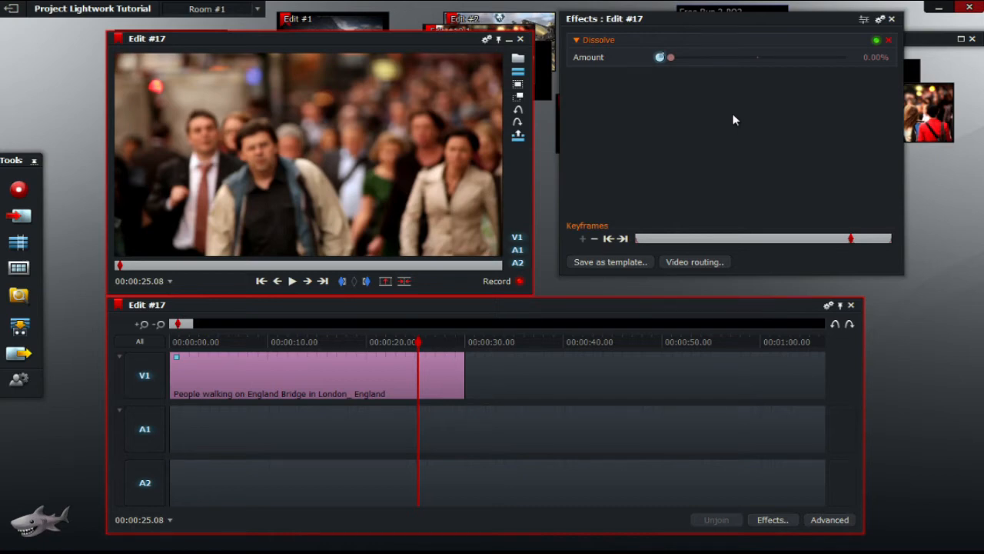
pyautogui.moveTo(756, 128)
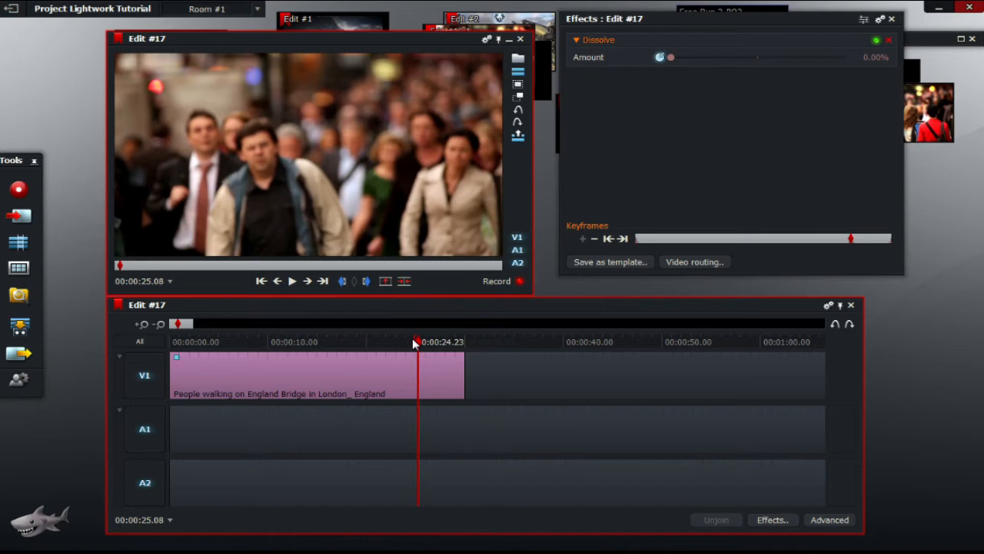
# Drag the Dissolve Amount to 0% at about 25 seconds, creating a keyframe there.
pyautogui.moveTo(669, 57); pyautogui.dragTo(816, 57)
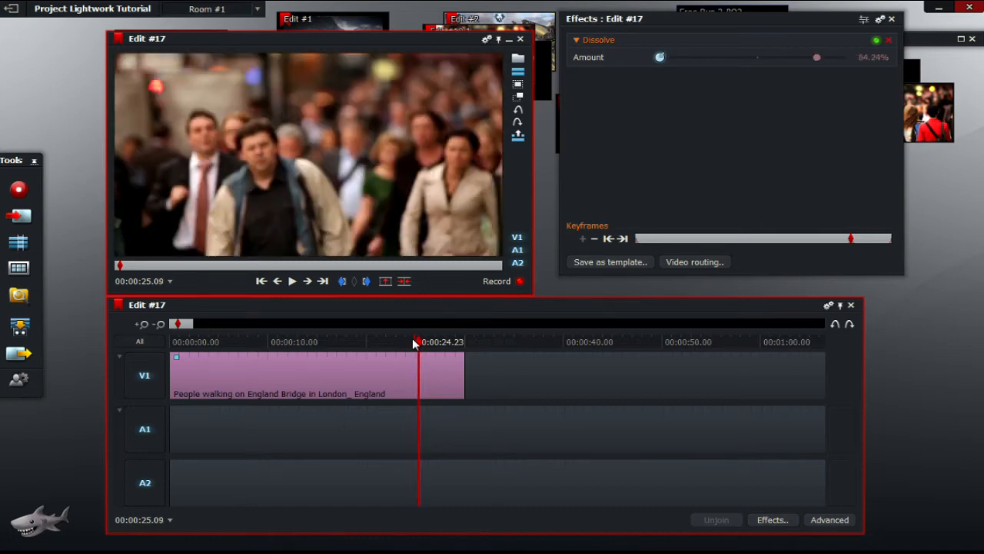
pyautogui.moveTo(816, 57); pyautogui.dragTo(669, 57)
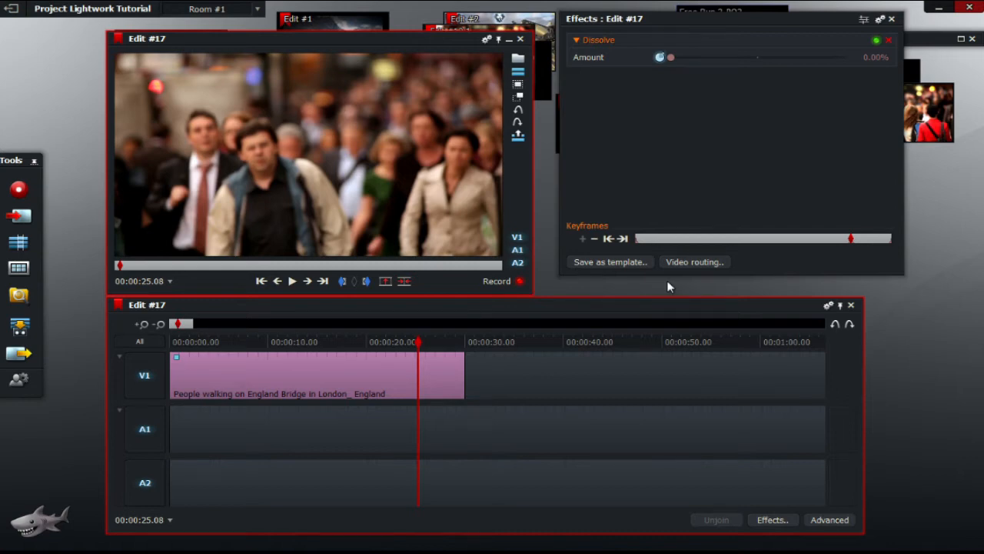
pyautogui.moveTo(669, 57); pyautogui.dragTo(818, 57)
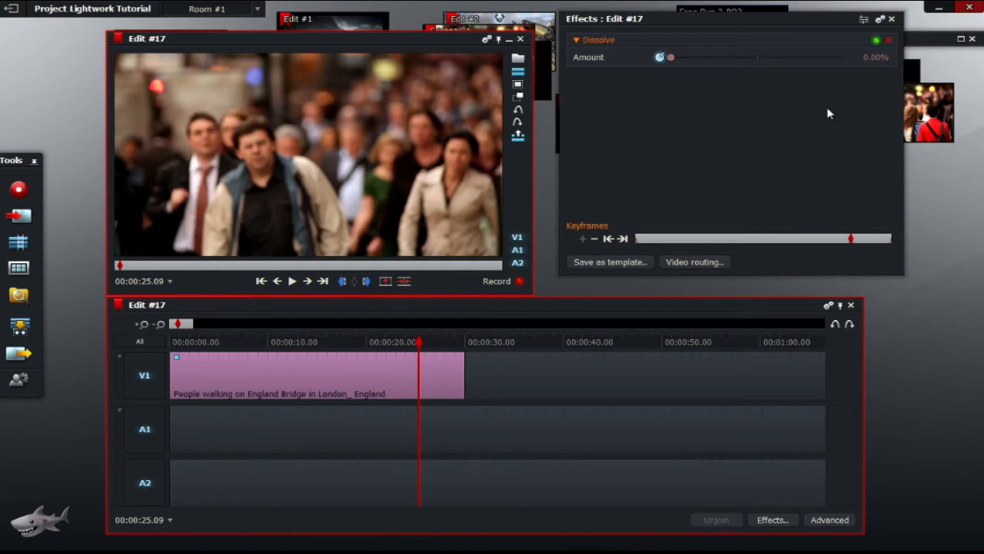
pyautogui.moveTo(693, 261)
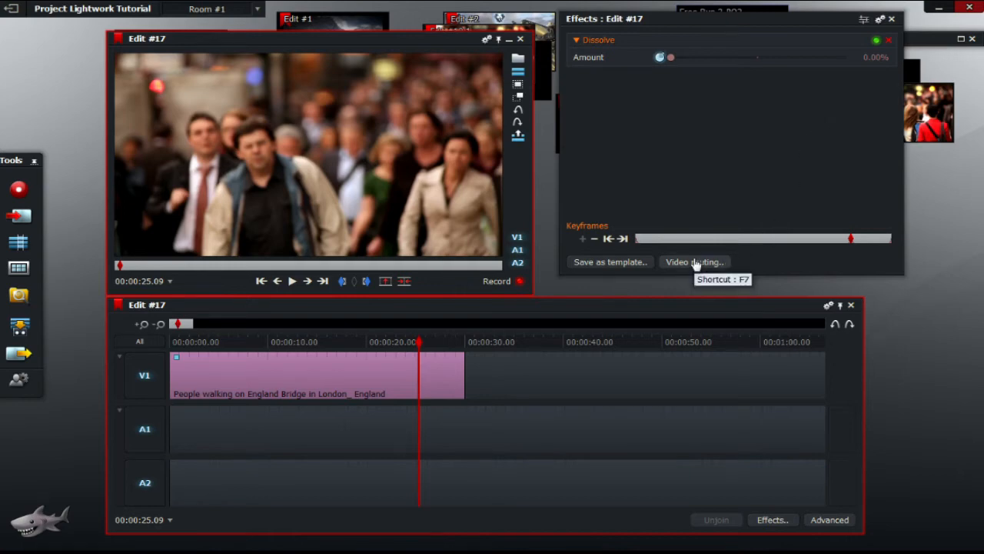
pyautogui.moveTo(757, 249)
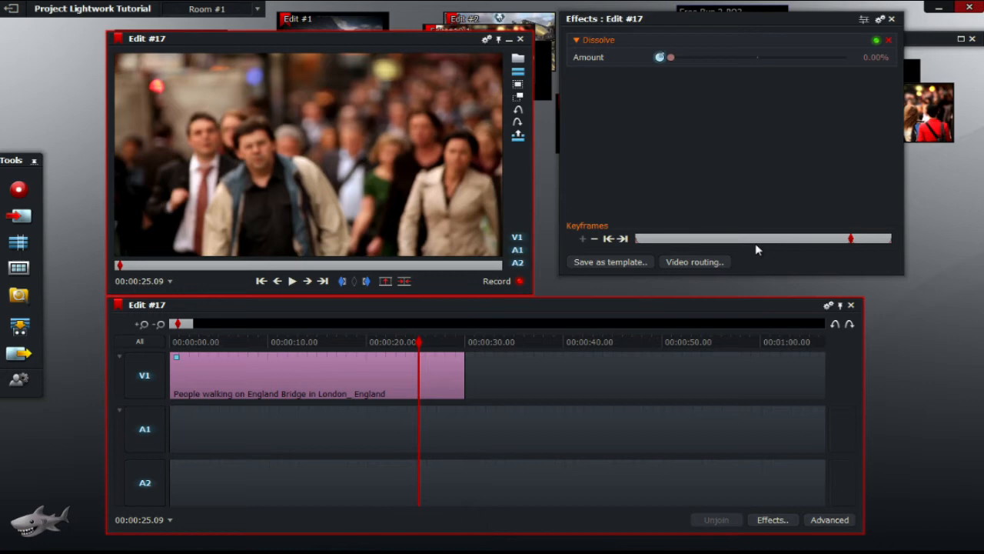
pyautogui.moveTo(880, 194)
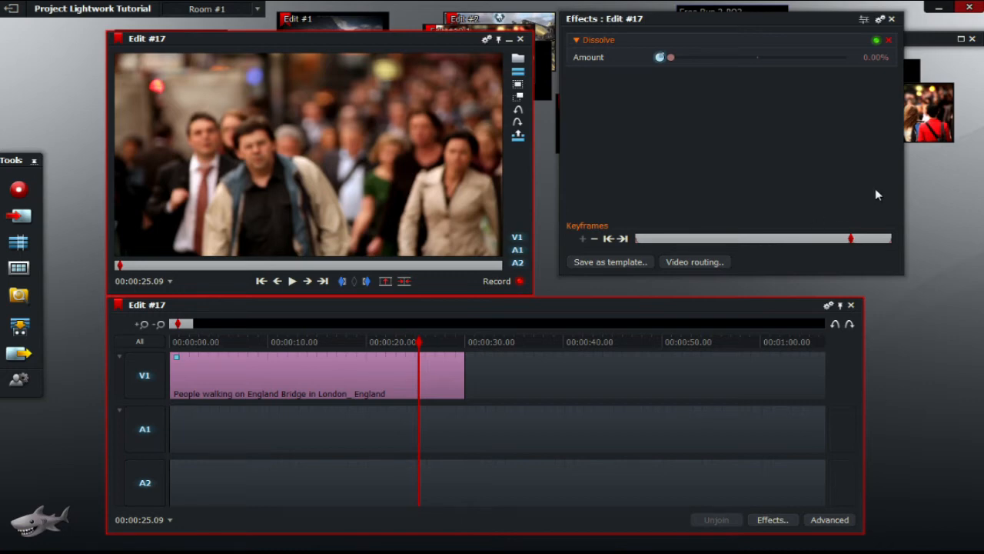
pyautogui.moveTo(853, 246)
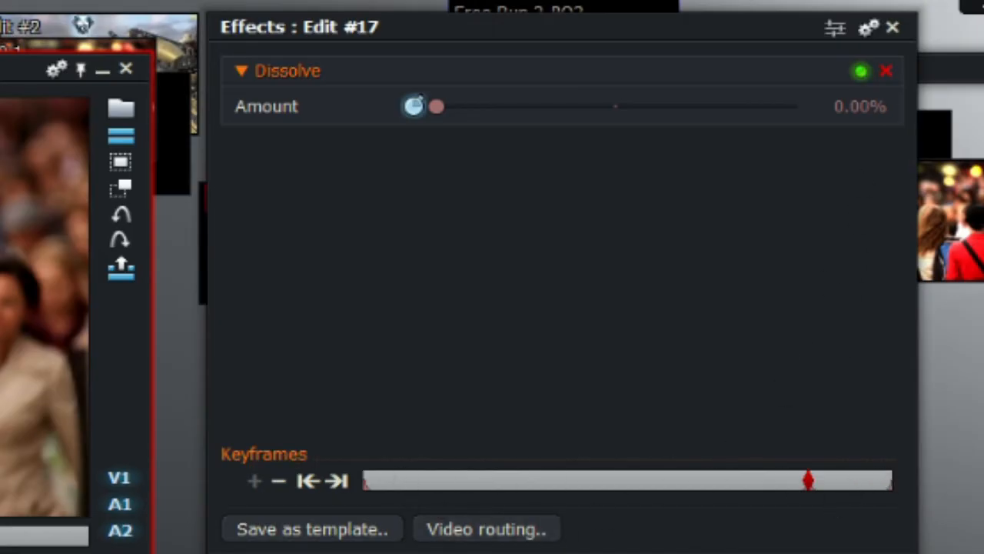
# Set the Dissolve Amount to 100% at the clip's last frame for a full fade to black.
pyautogui.moveTo(437, 106); pyautogui.dragTo(544, 106)
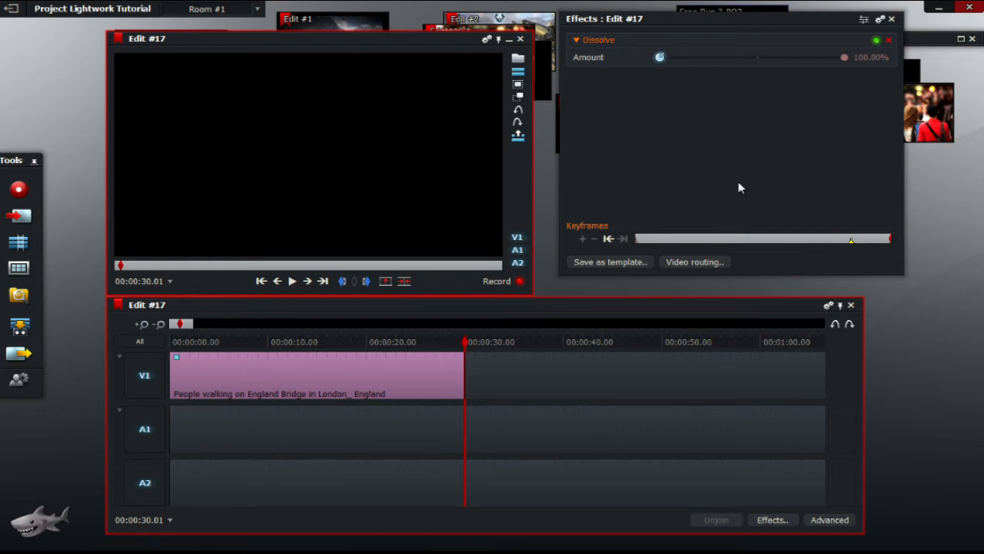
pyautogui.moveTo(615, 249)
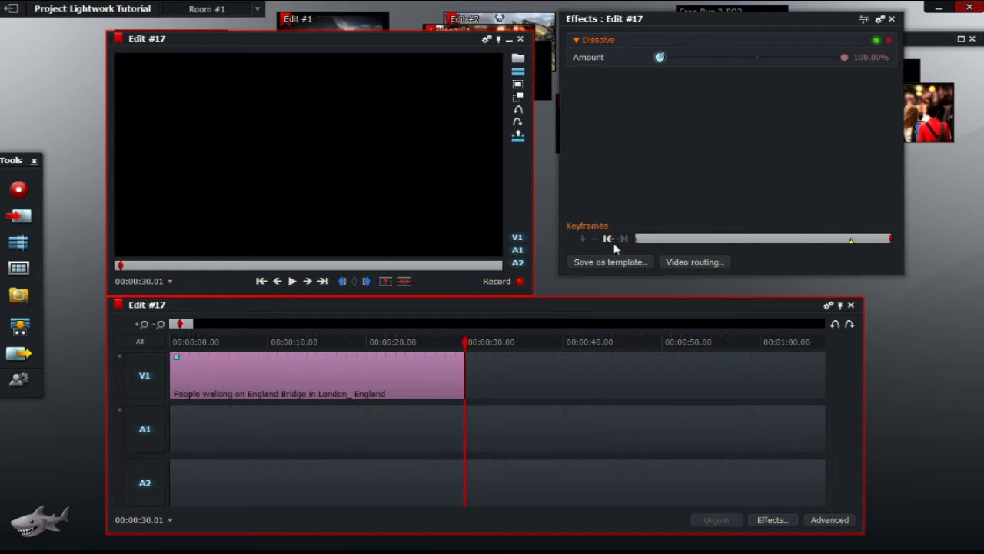
pyautogui.moveTo(552, 316)
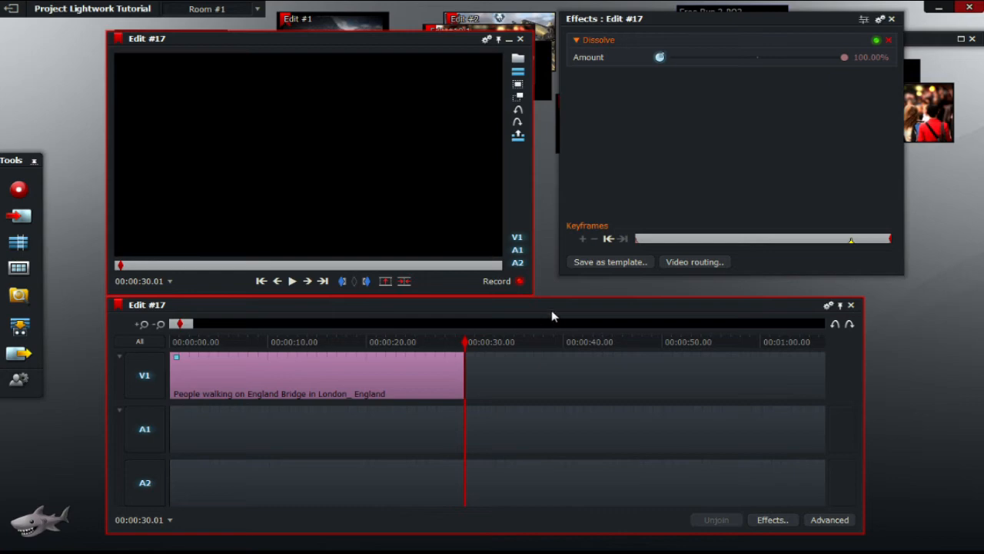
pyautogui.moveTo(706, 352)
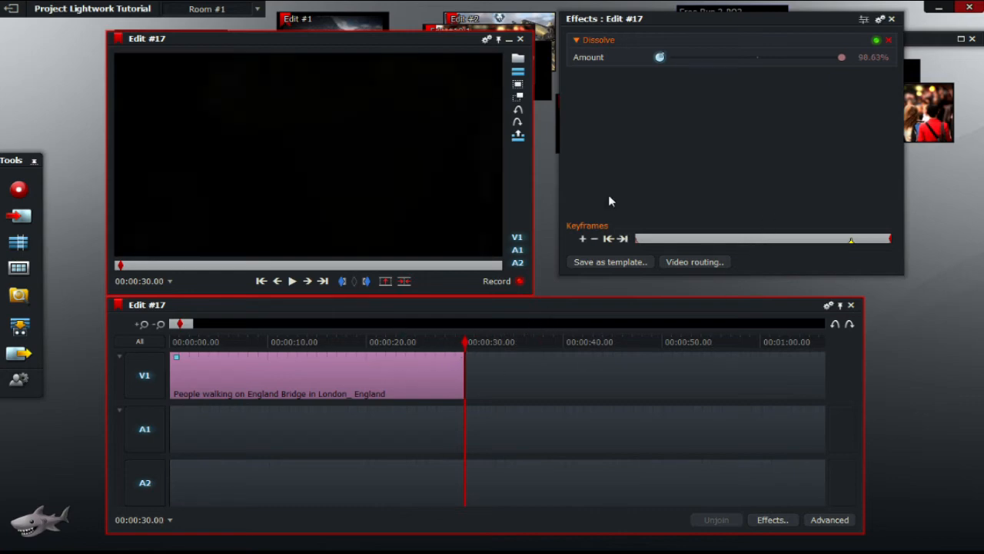
pyautogui.moveTo(646, 207)
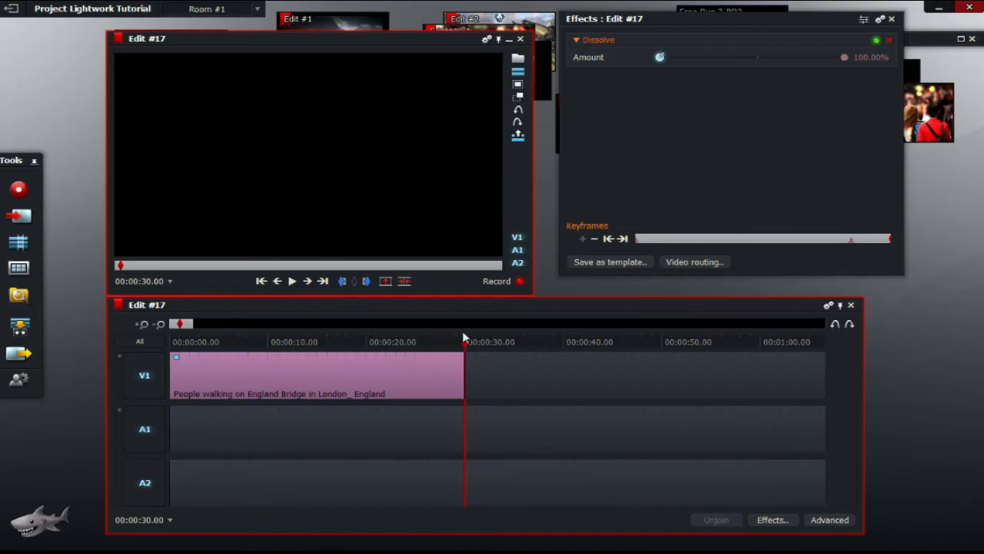
pyautogui.click(348, 341)
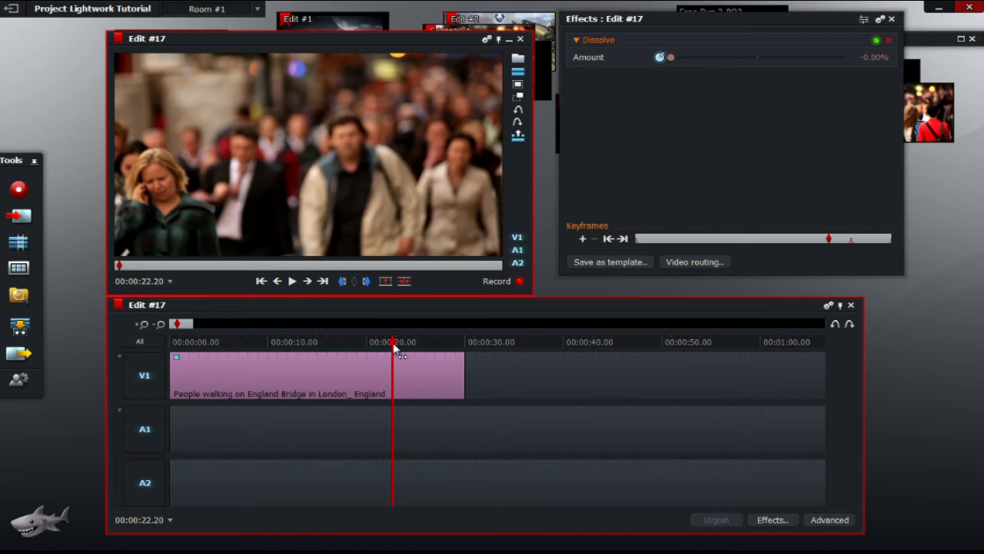
pyautogui.moveTo(490, 321)
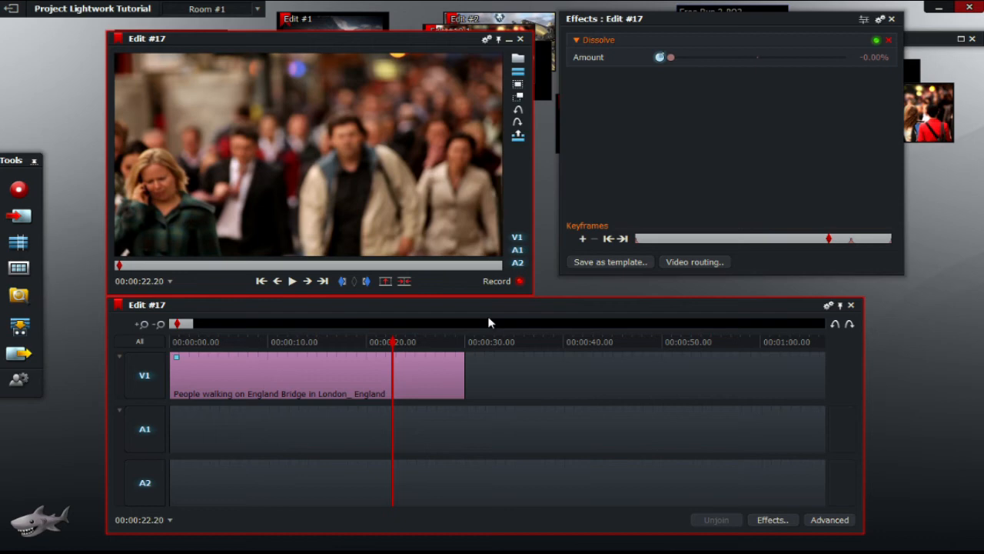
pyautogui.moveTo(901, 411)
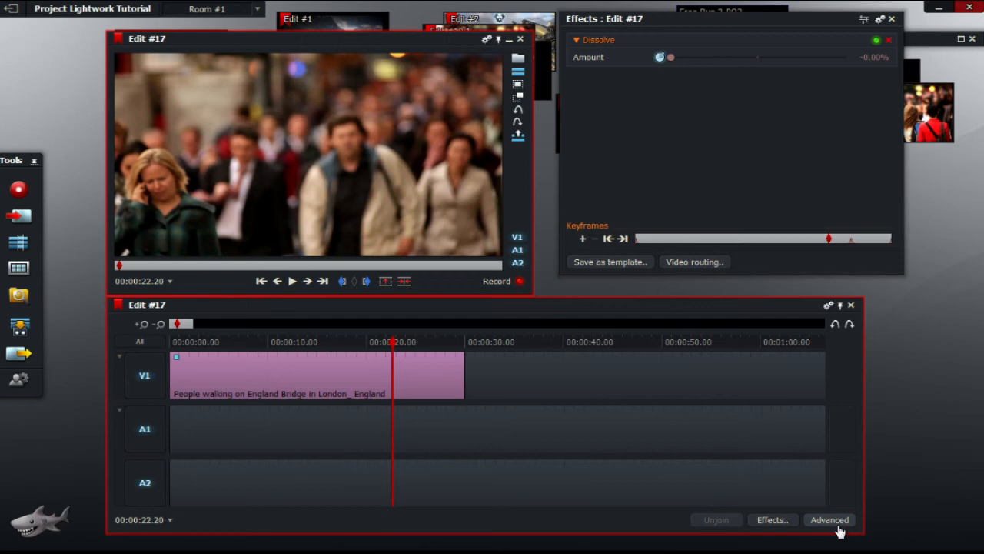
# Show the Advanced track settings and expand the 100% speed preset list beside V1.
pyautogui.click(831, 520)
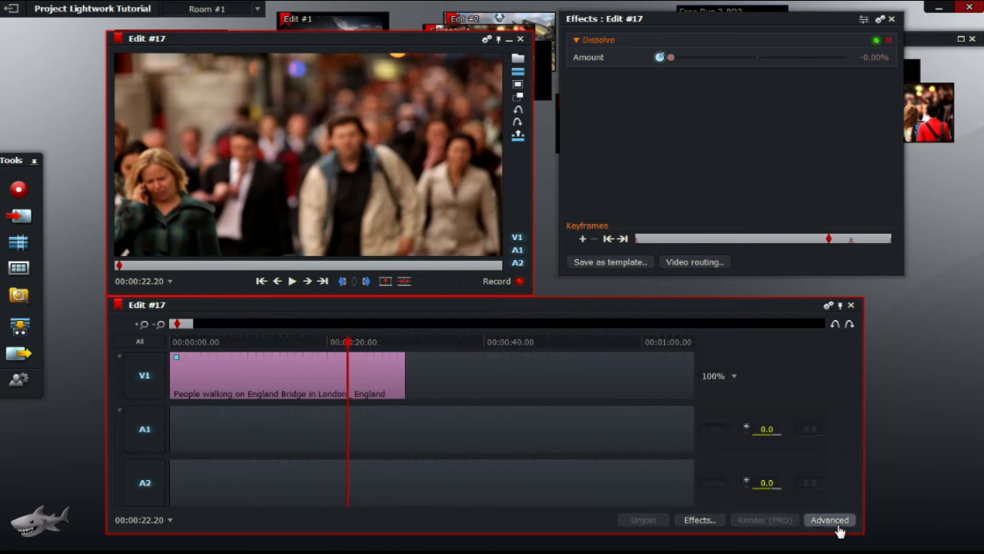
pyautogui.moveTo(788, 349)
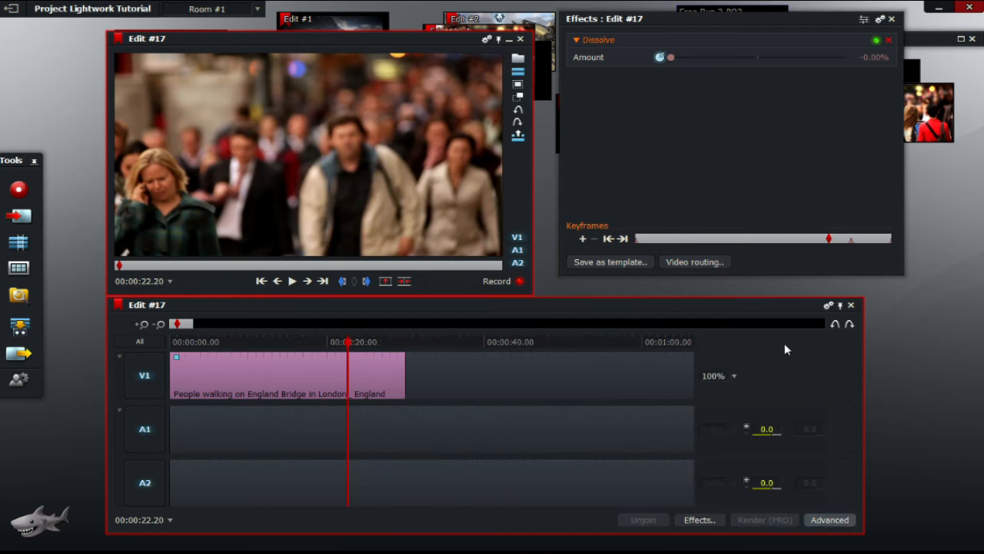
pyautogui.moveTo(827, 375)
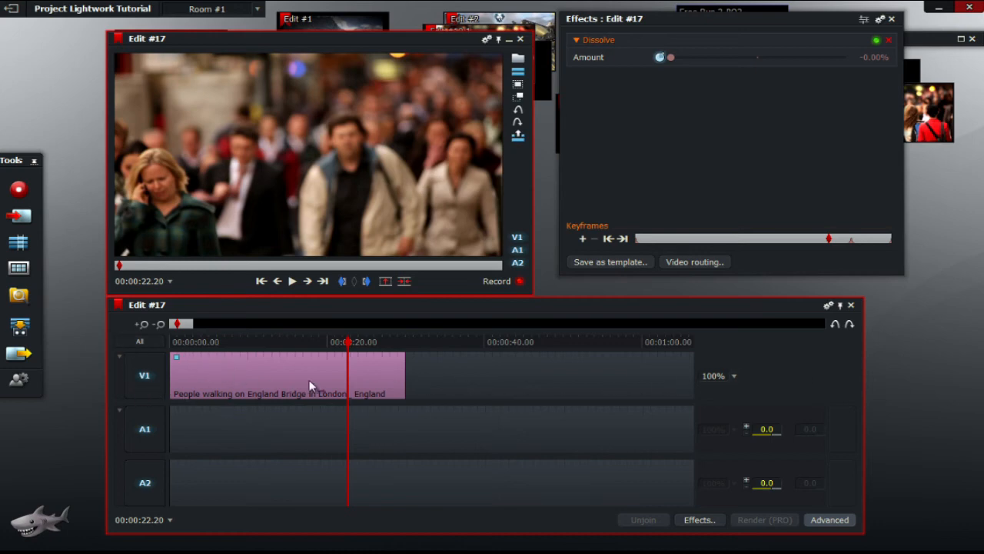
pyautogui.moveTo(629, 388)
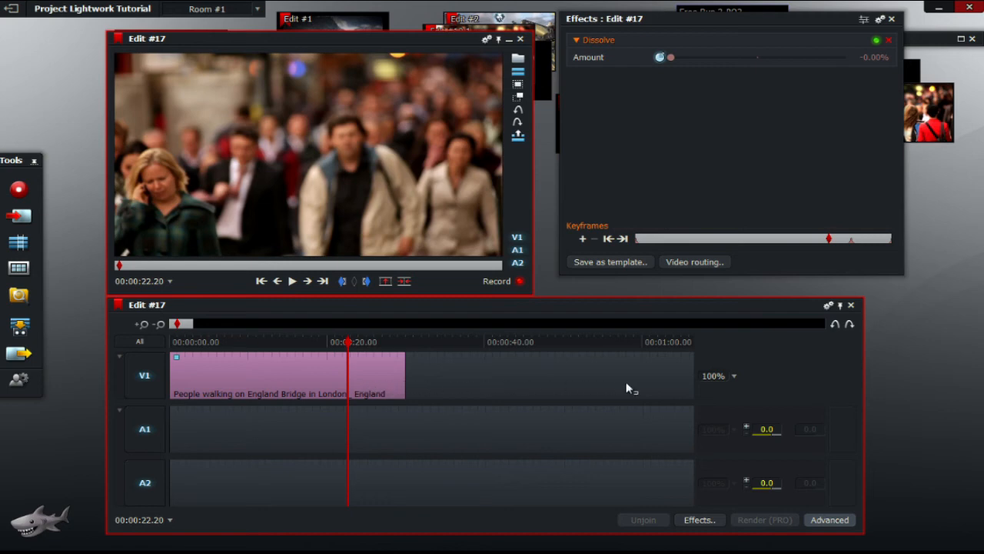
pyautogui.moveTo(305, 375)
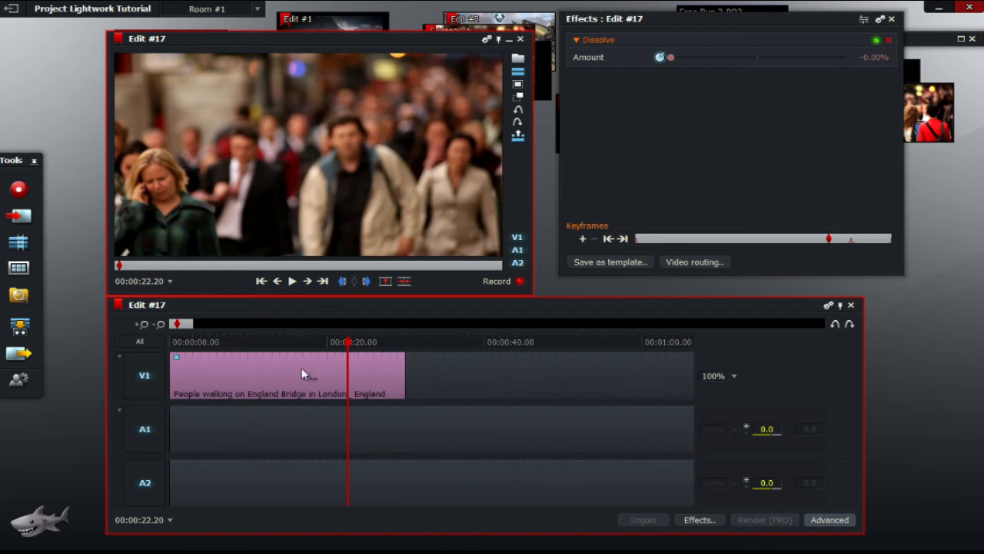
pyautogui.moveTo(707, 368)
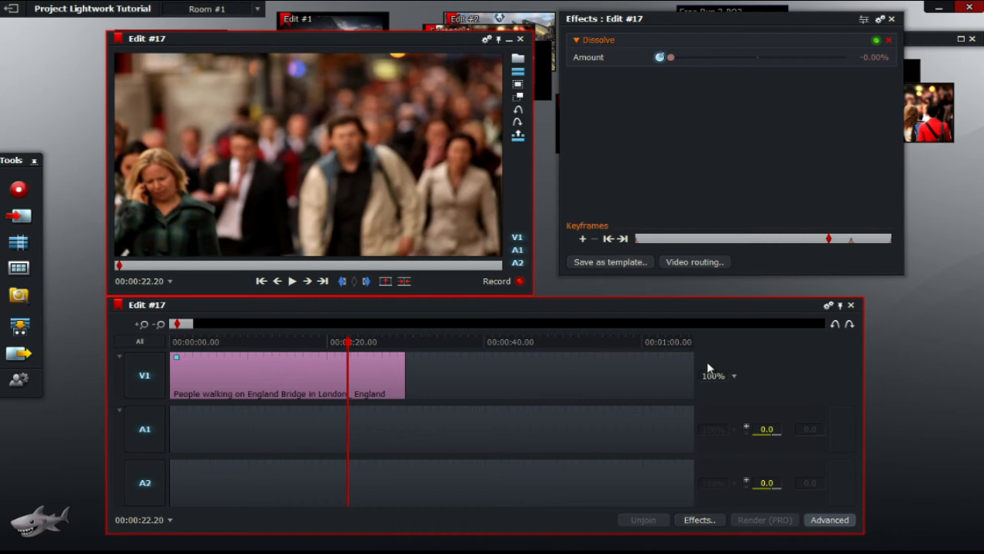
pyautogui.moveTo(746, 384)
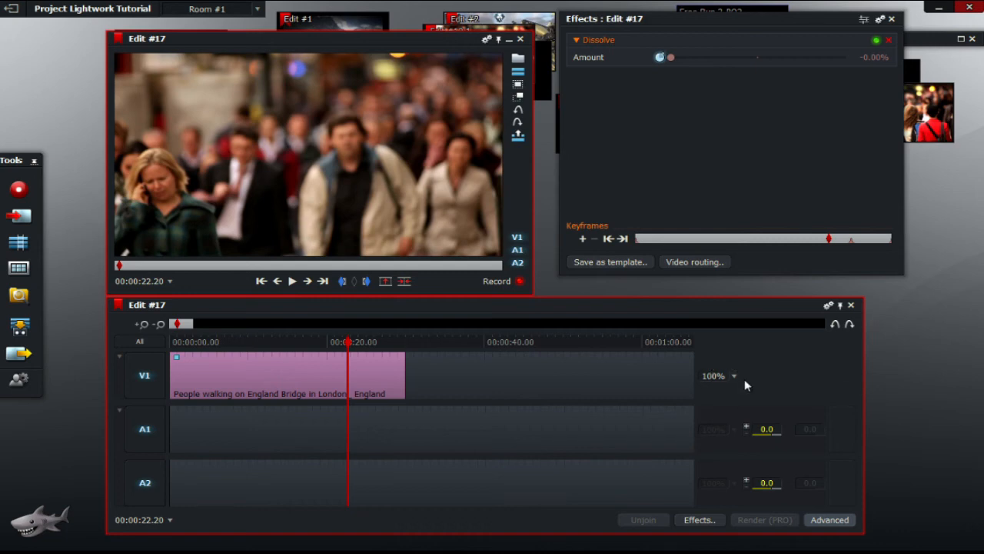
pyautogui.click(732, 376)
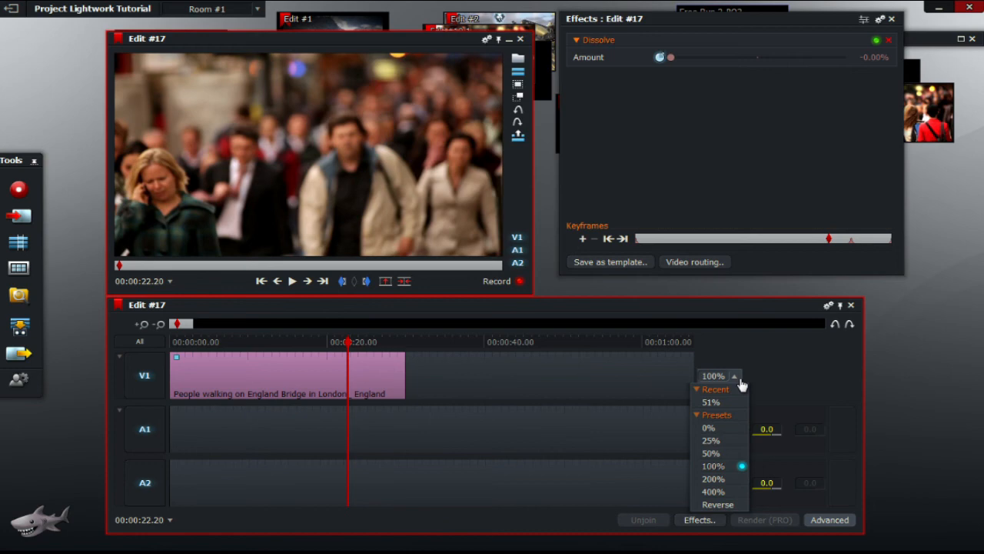
pyautogui.moveTo(730, 454)
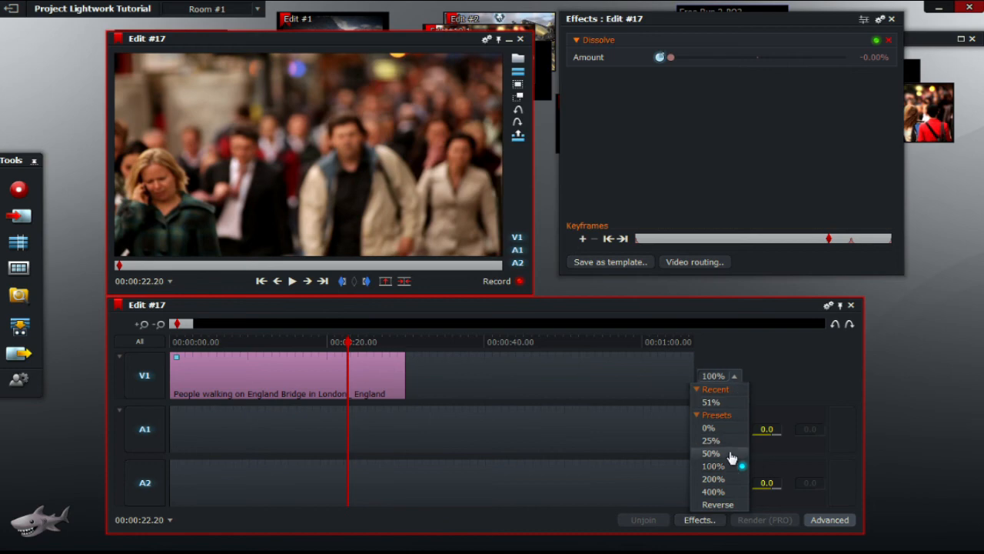
# Choose the 200% speed preset and scrub near the clip end to check the fade.
pyautogui.click(714, 478)
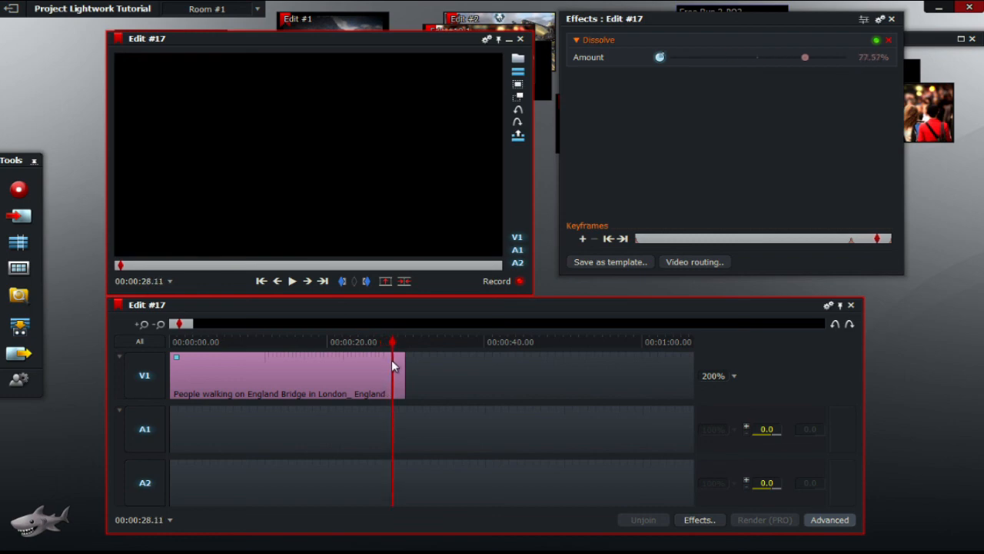
pyautogui.moveTo(806, 57); pyautogui.dragTo(796, 57)
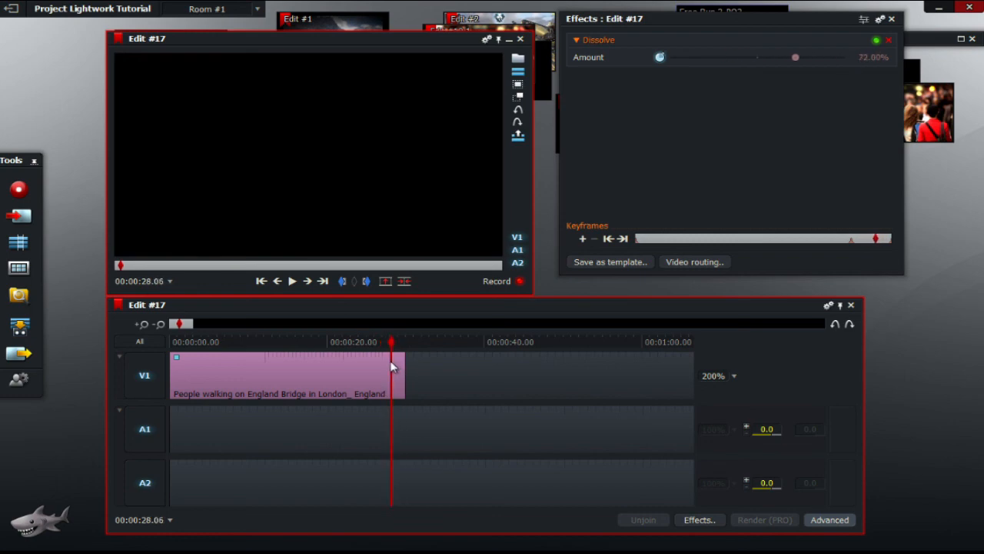
pyautogui.moveTo(715, 375)
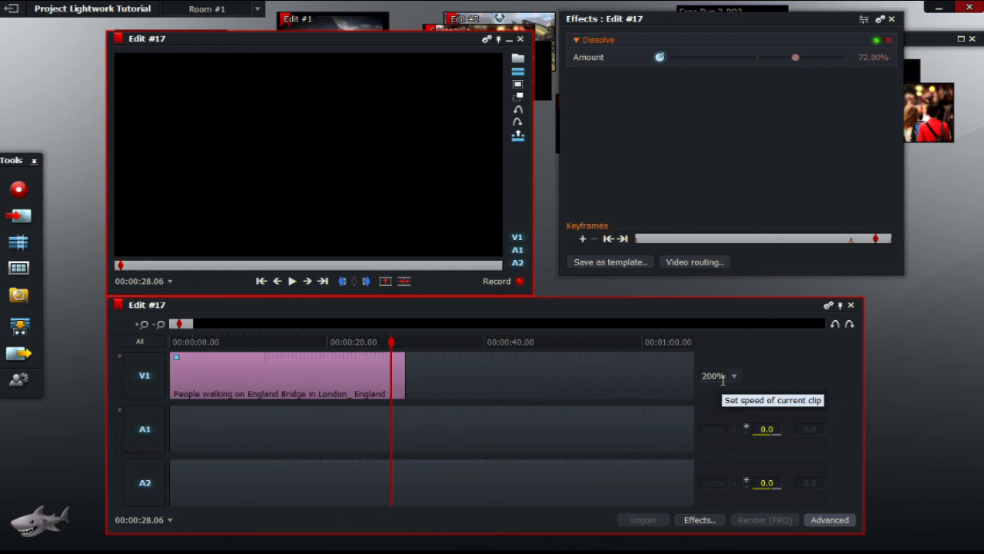
pyautogui.moveTo(394, 348)
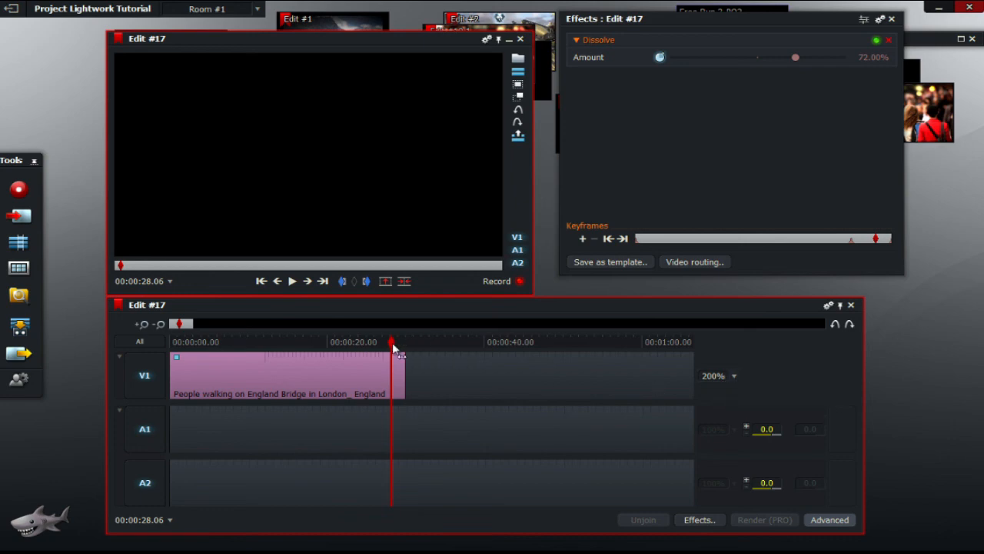